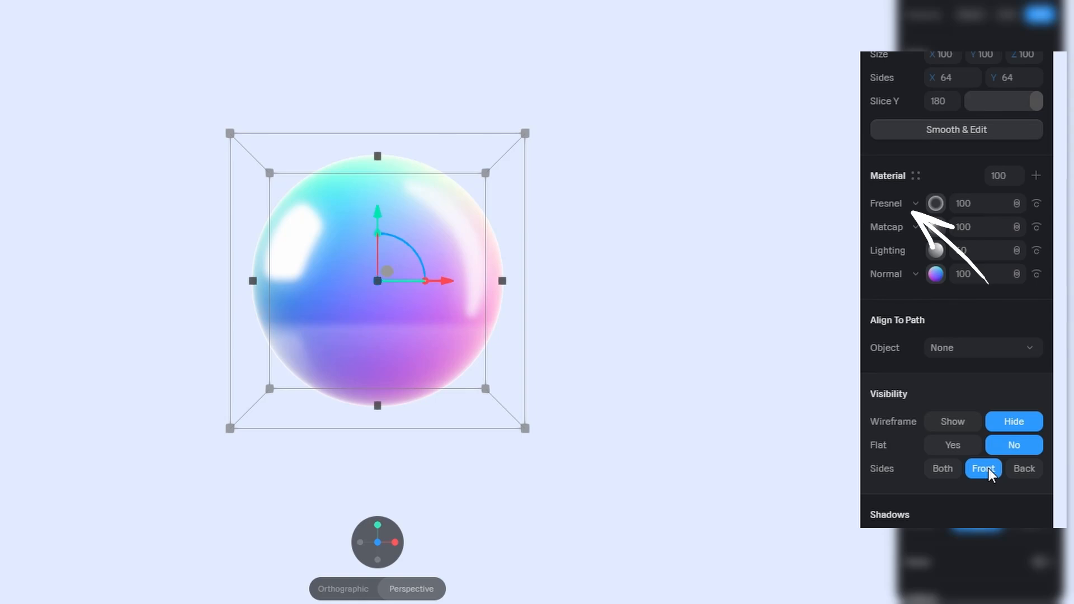
- Set the gradient sphere's Sides to Front so only its front faces render
click(935, 203)
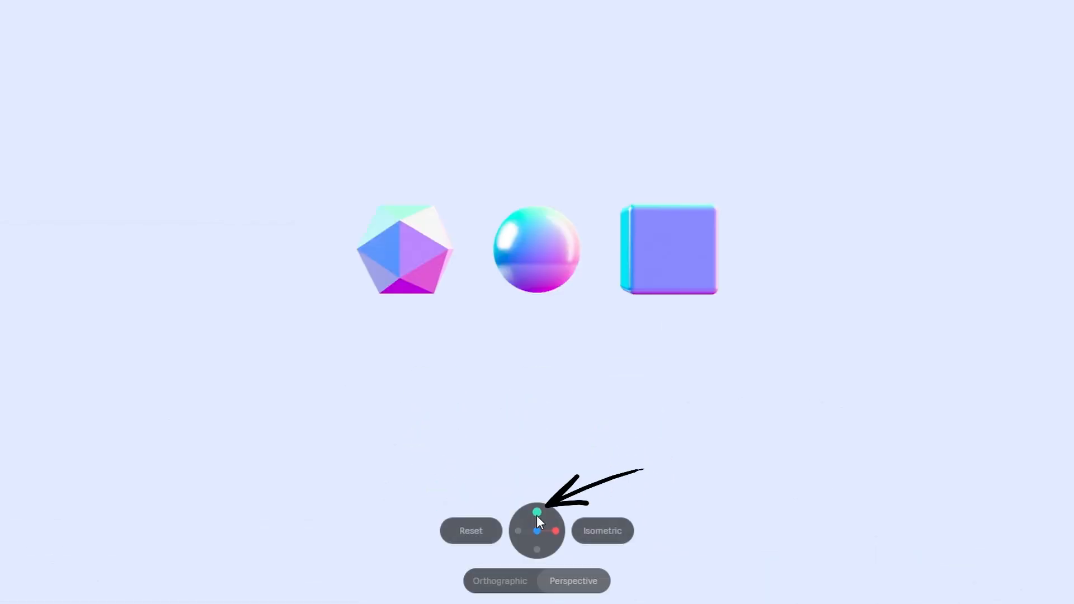
- Reorient the view with the gizmo before duplicating the icosahedron, sphere and cube
click(536, 512)
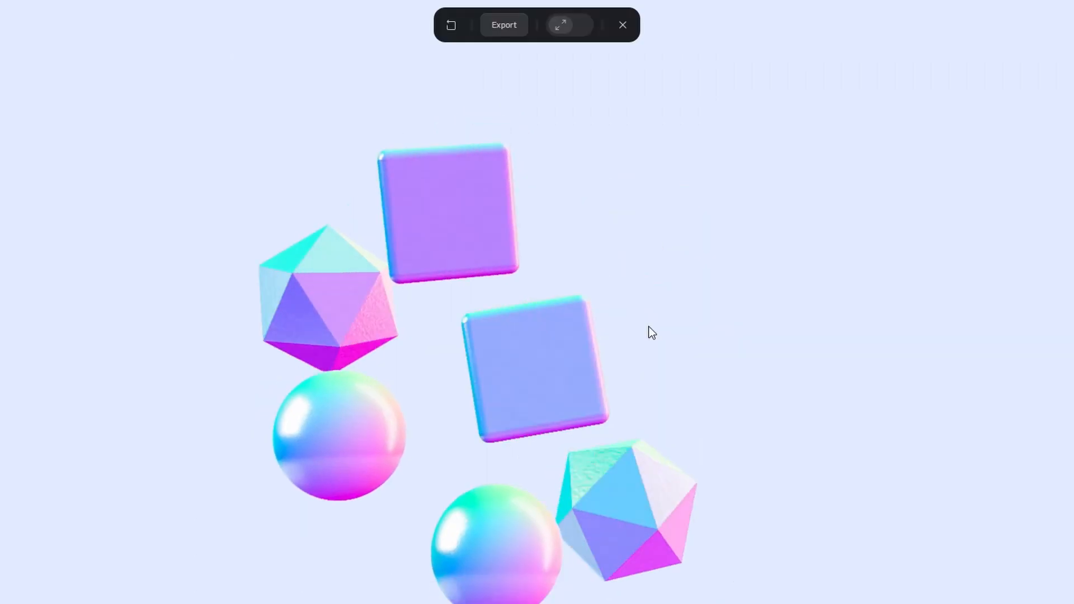